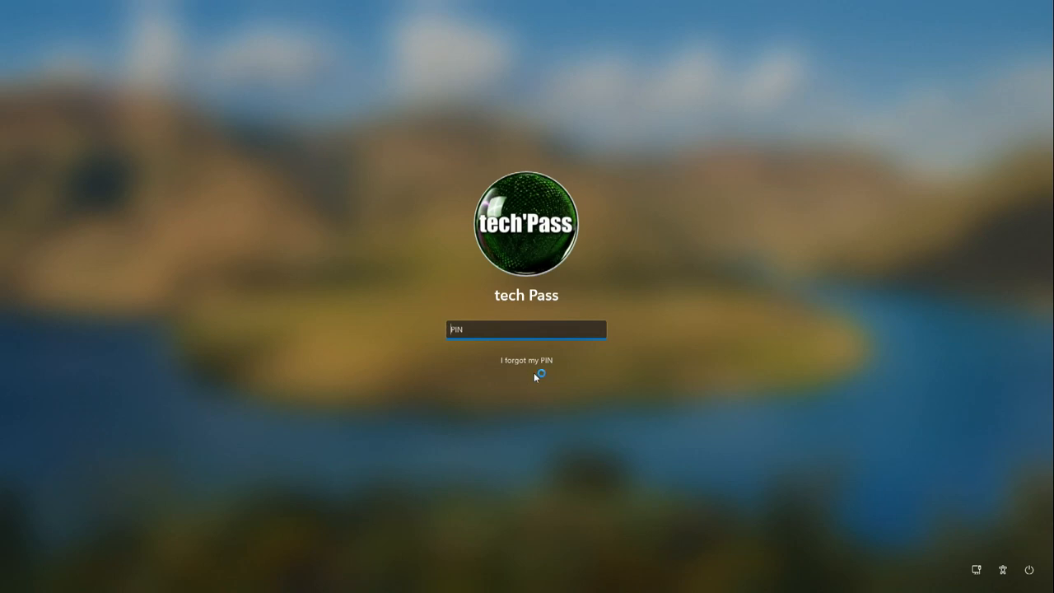
Sign in with the lock-screen PIN and bring up the Start menu on the desktop
type("1")
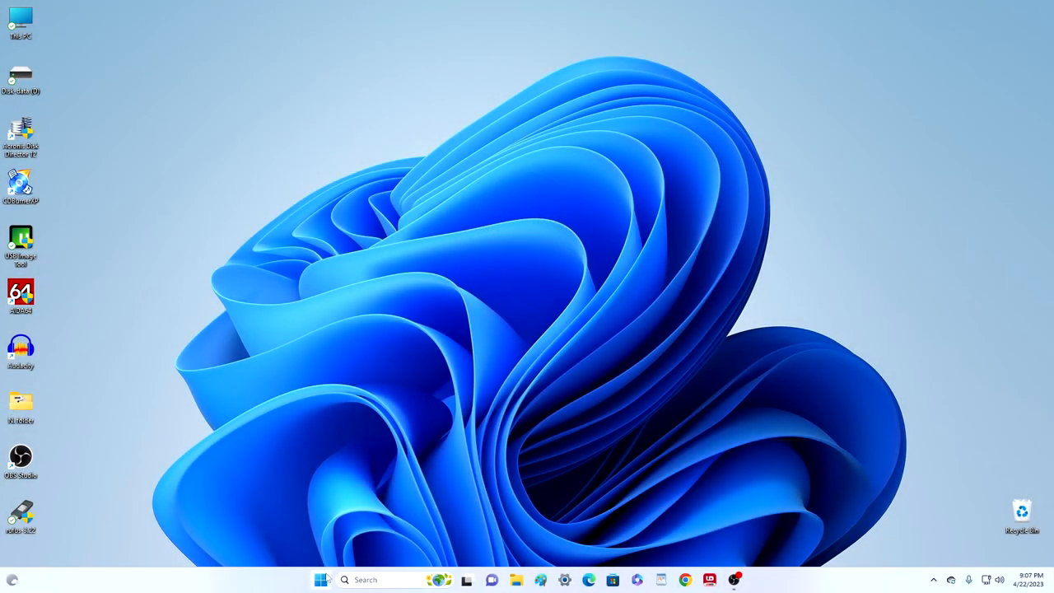
left_click(319, 580)
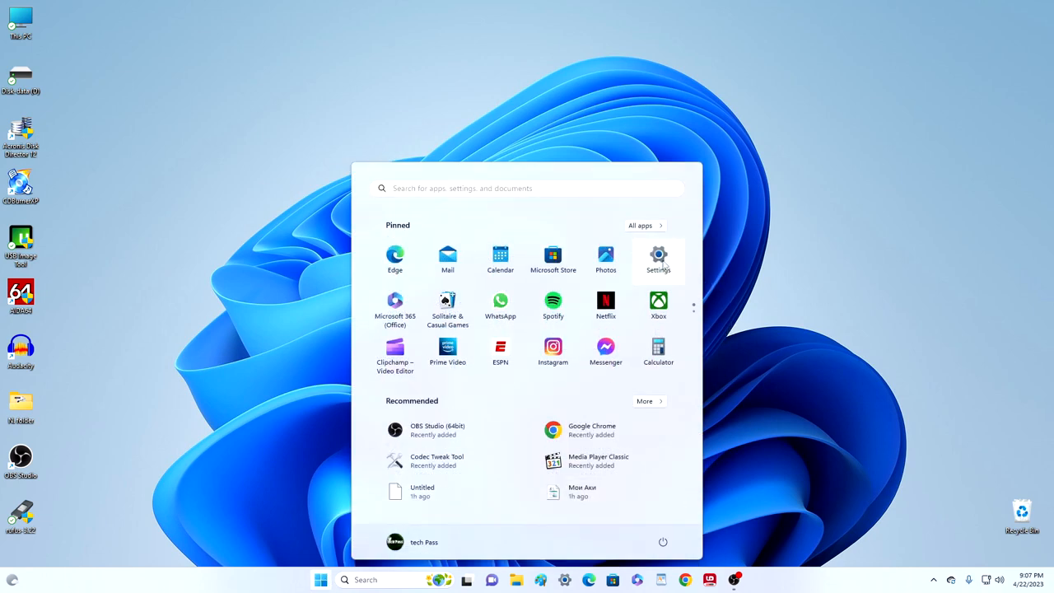
In Accounts > Sign-in options, turn Windows Hello-only sign-in off and set re-sign-in after being away to Never
left_click(659, 260)
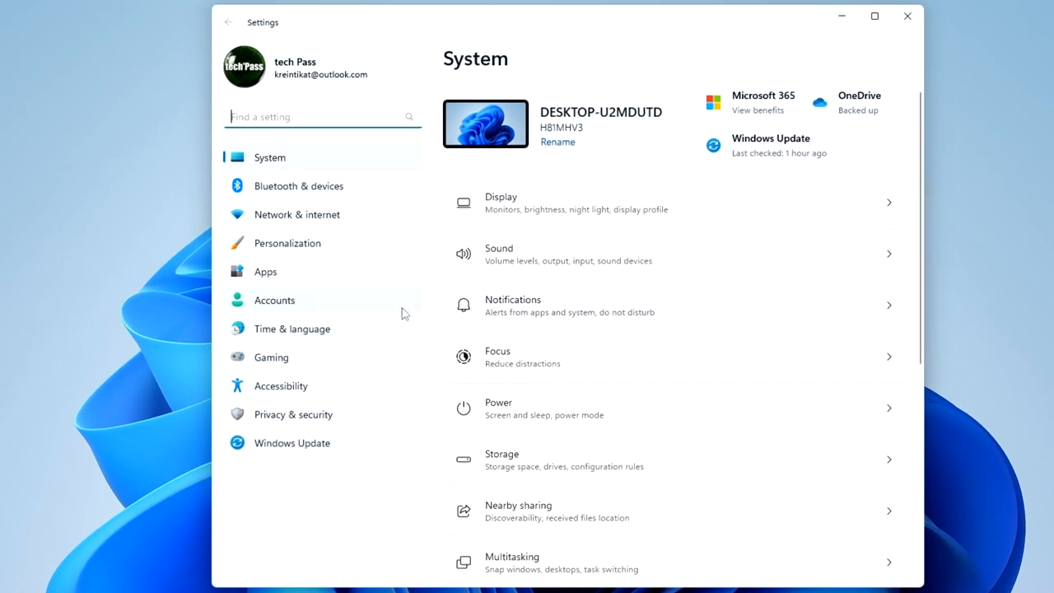
left_click(274, 300)
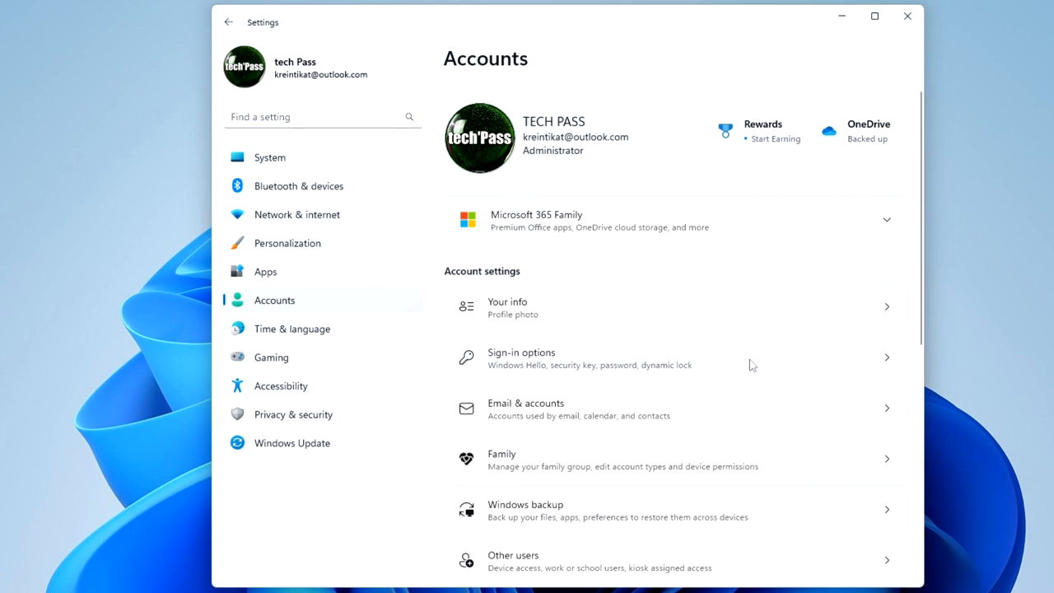
left_click(520, 358)
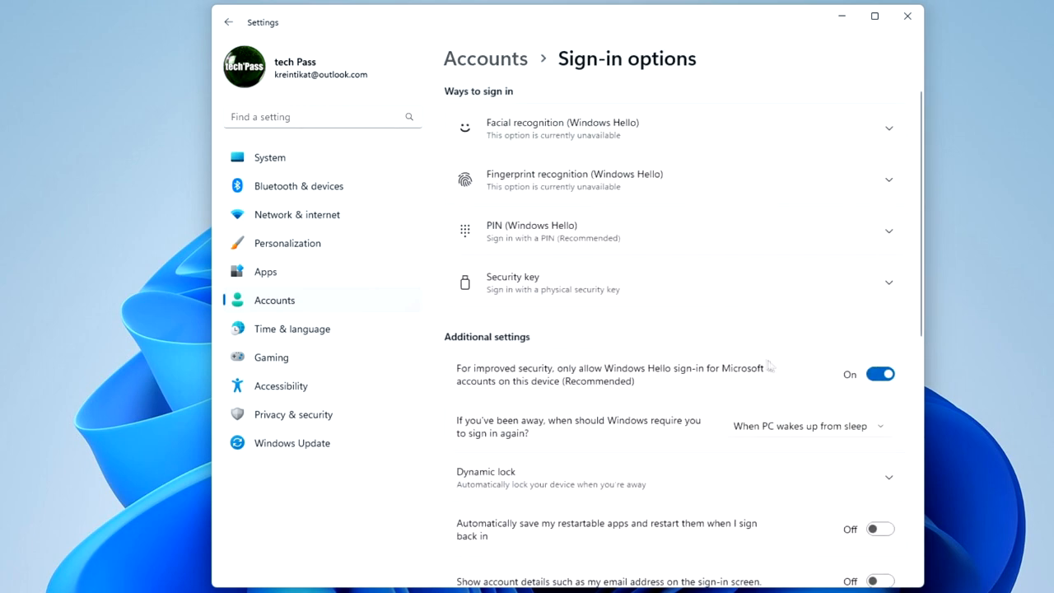
mouse_move(880, 374)
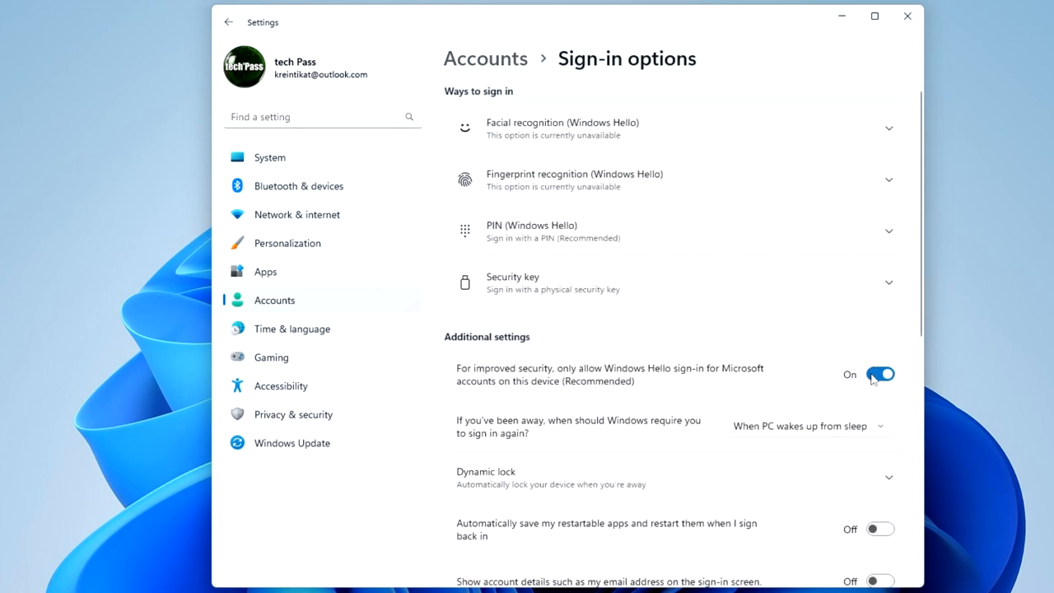
left_click(879, 374)
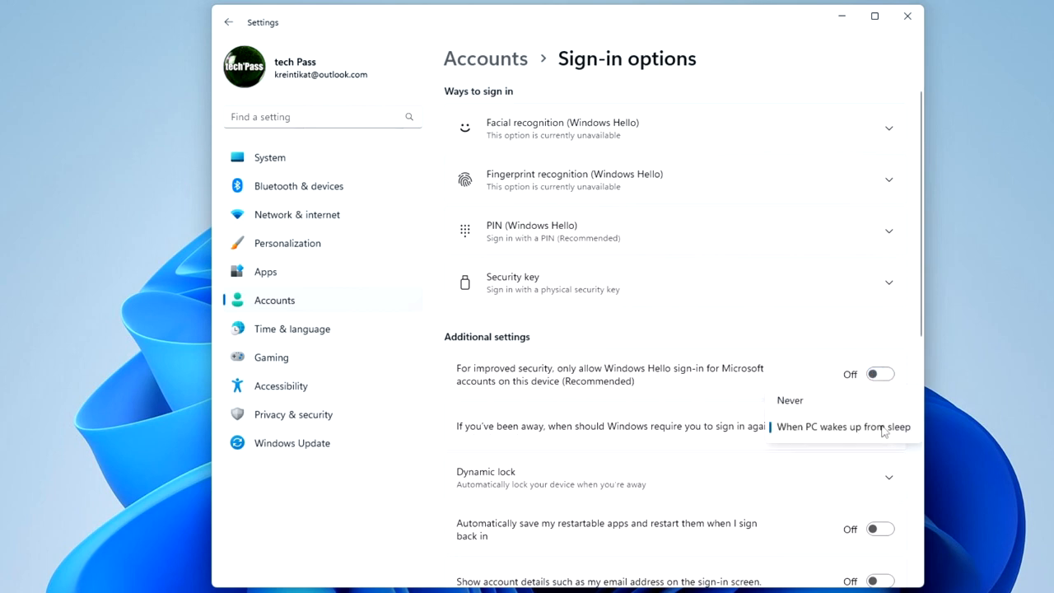
left_click(789, 400)
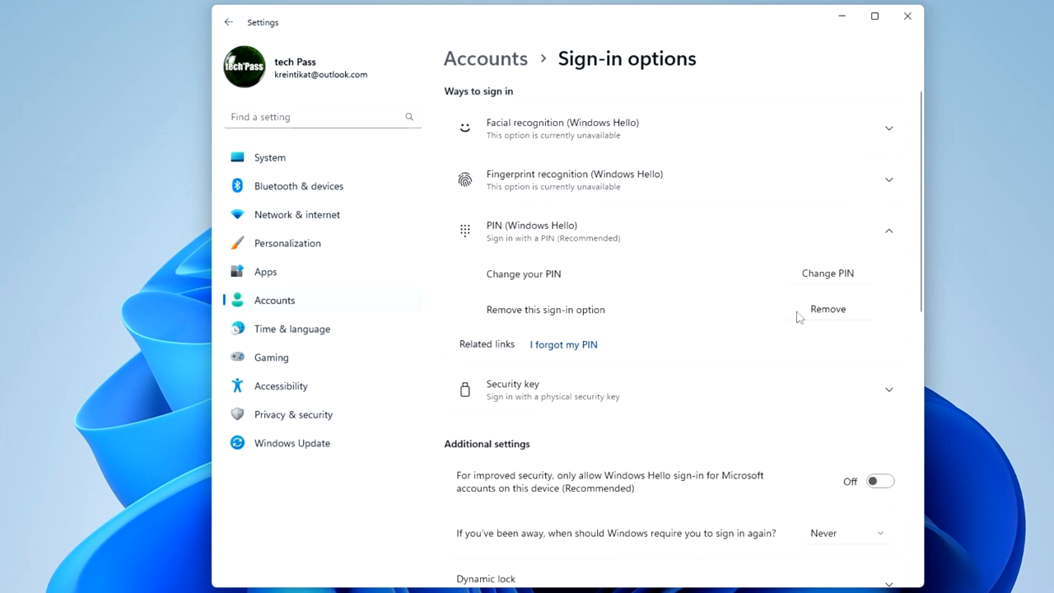
Remove the Windows Hello PIN, verifying with the account password in Windows Security
left_click(827, 310)
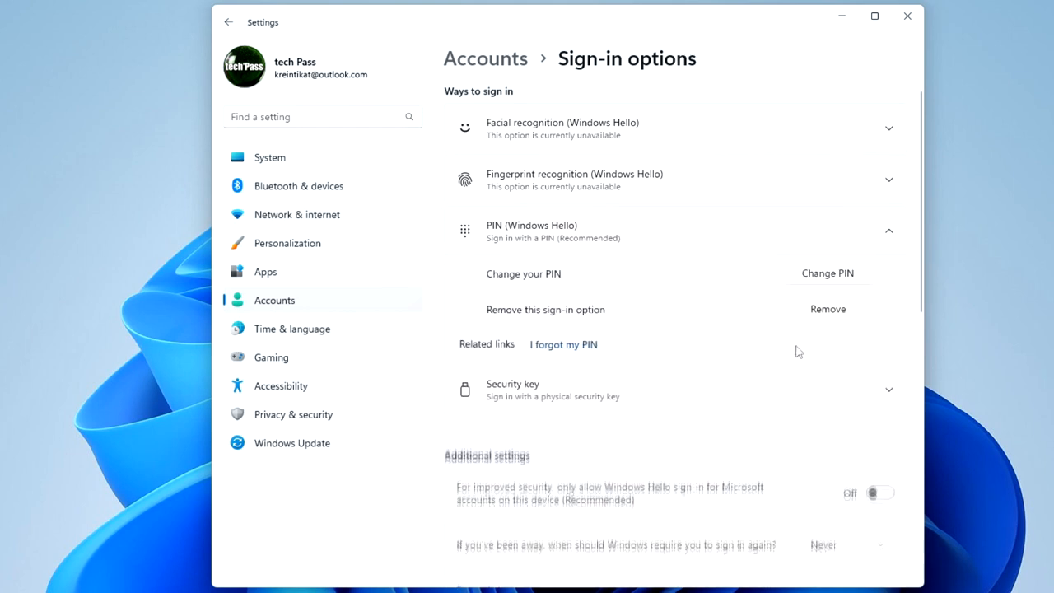
left_click(827, 274)
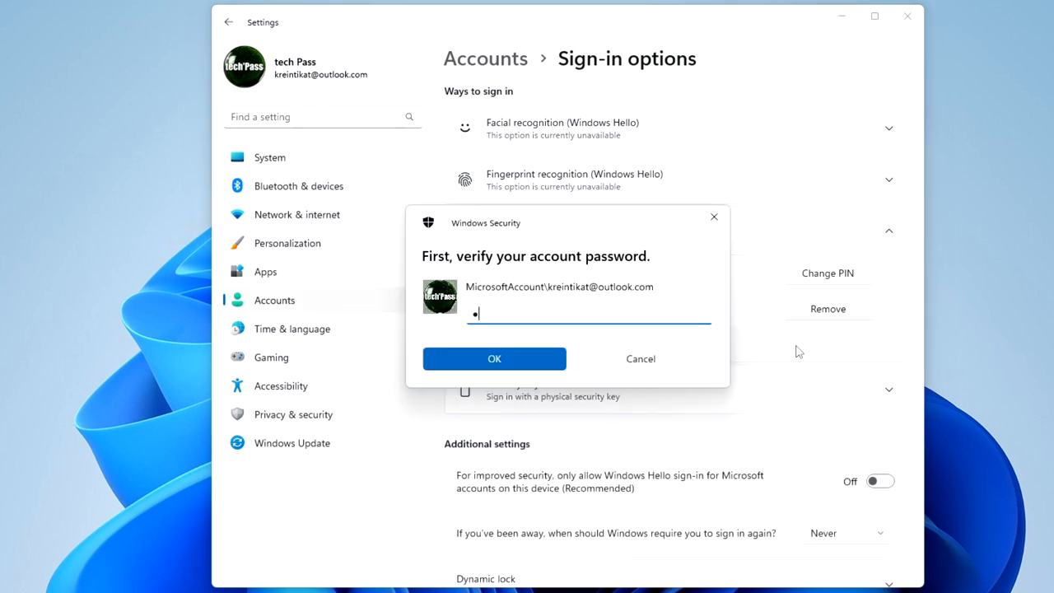
type("password")
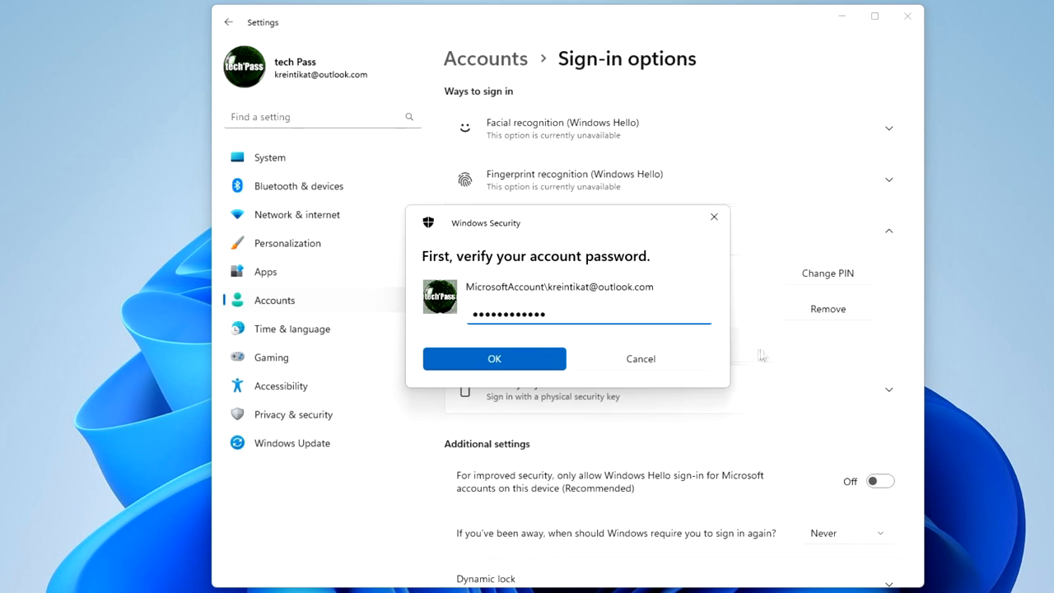
left_click(494, 359)
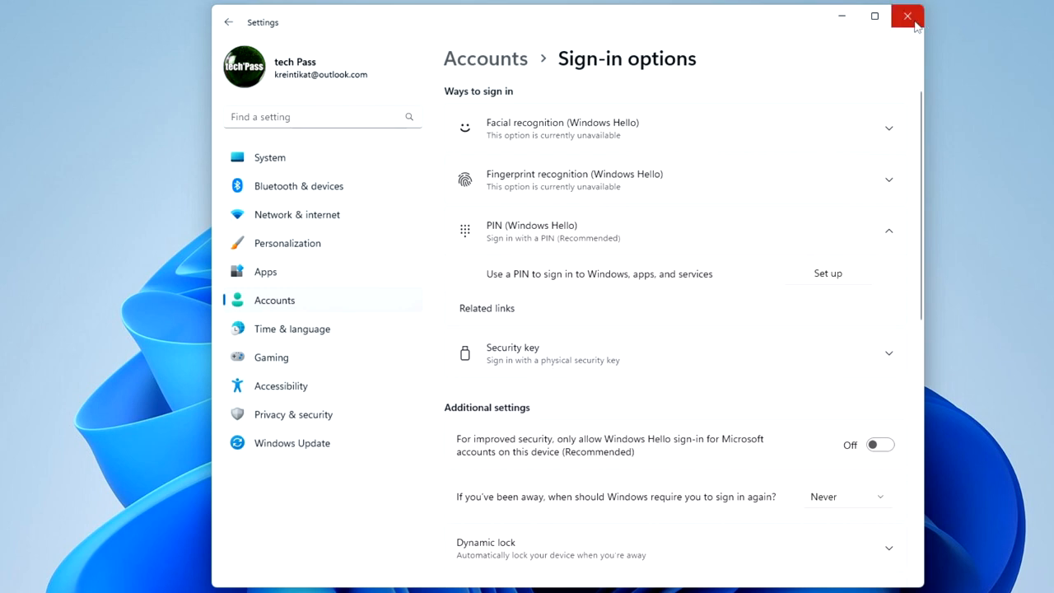
Close Settings and launch User Accounts by running netplwiz from the Run box
left_click(908, 16)
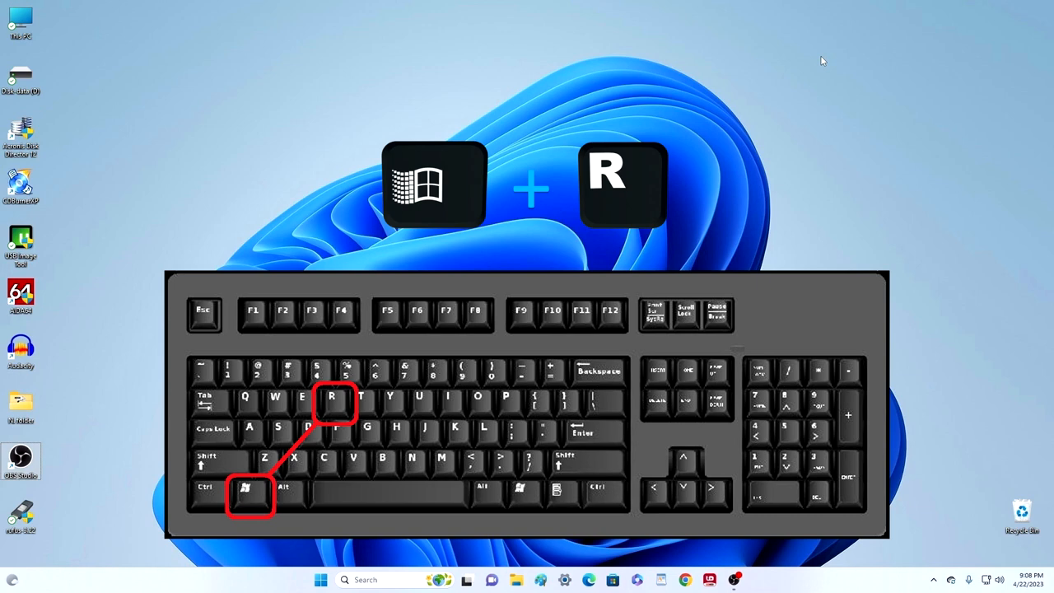
key("Win+r")
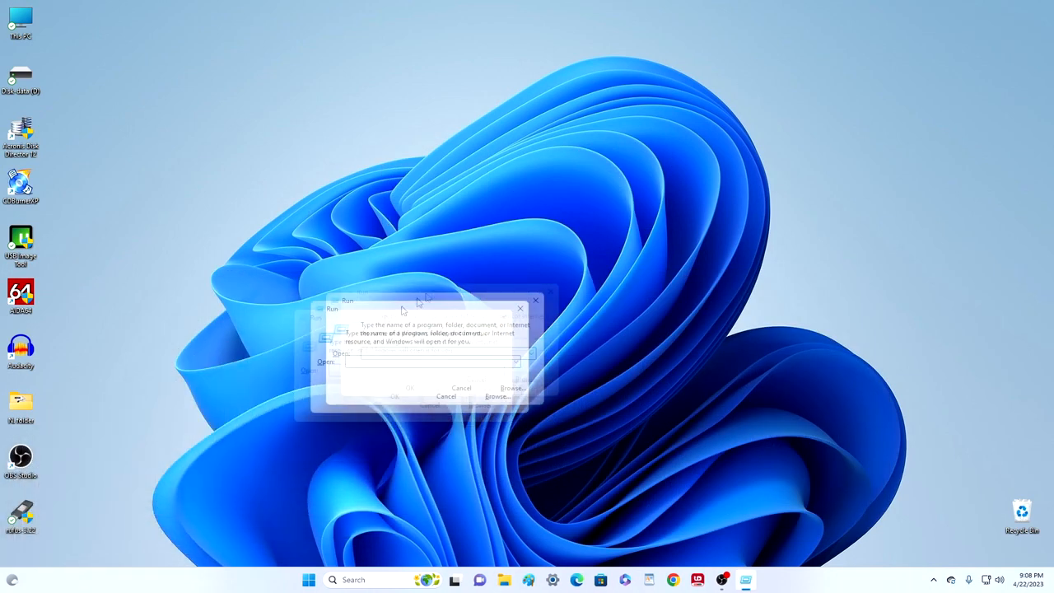
type("n")
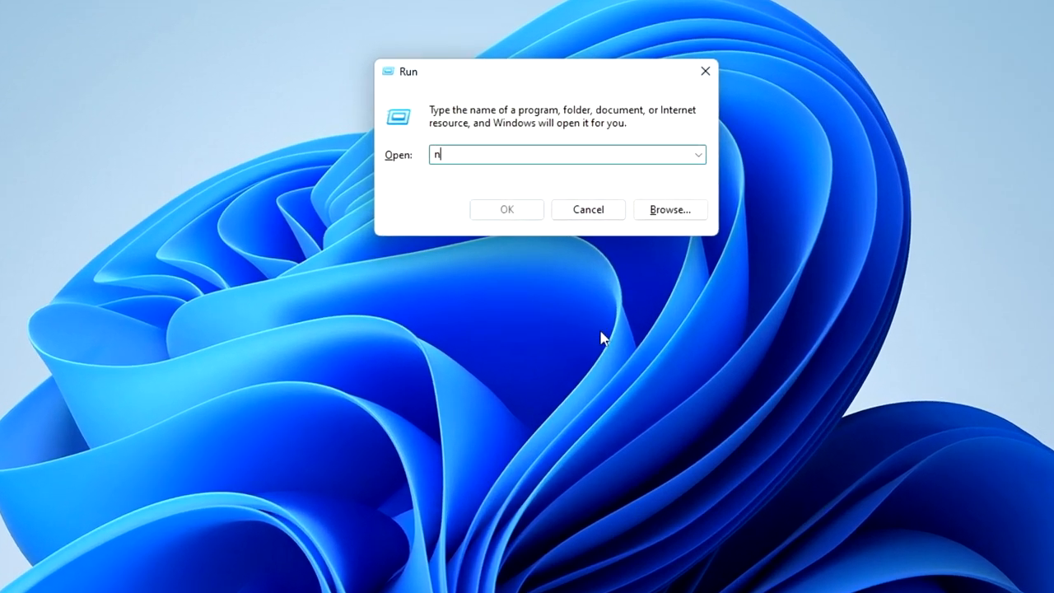
type("etp")
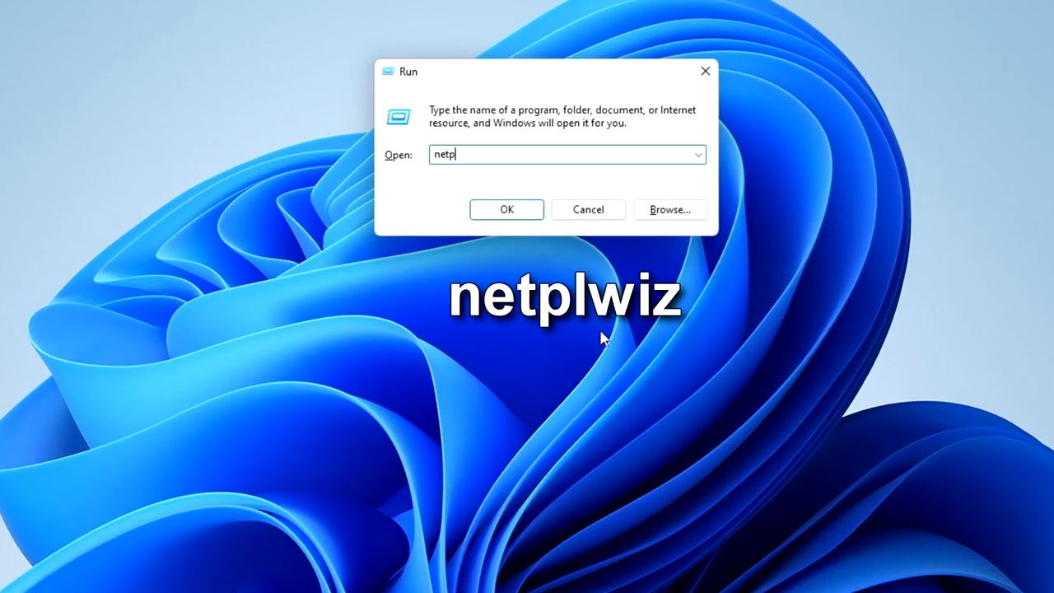
type("lwiz")
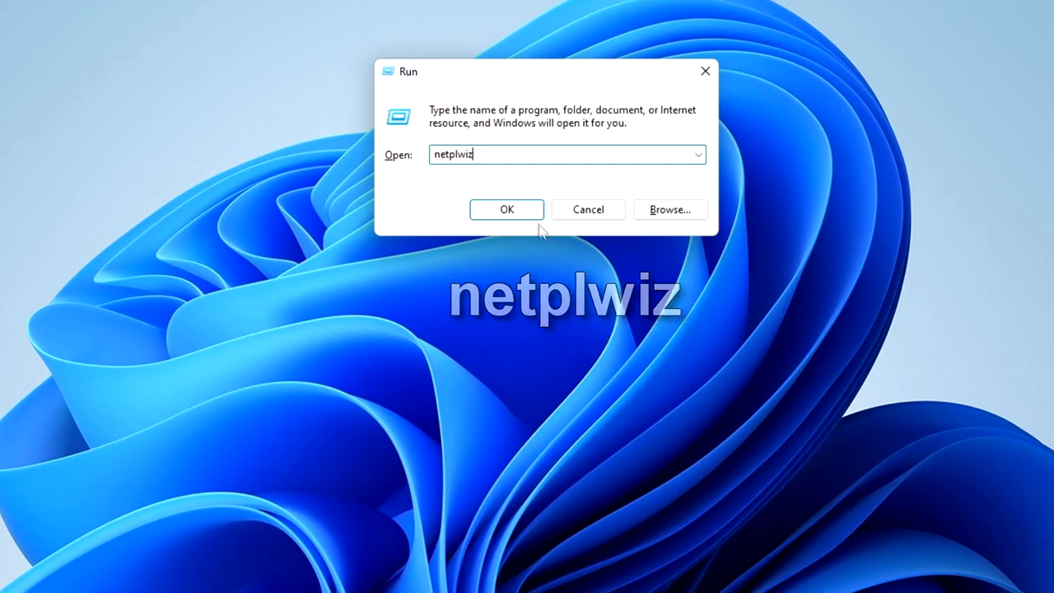
left_click(507, 209)
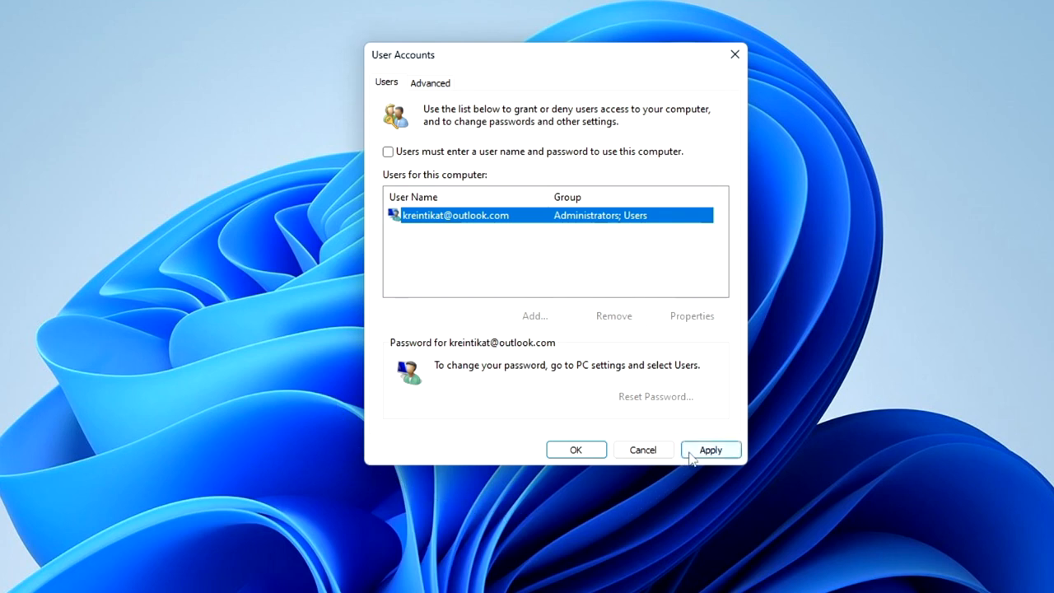
Apply the unchecked sign-in requirement and save the automatic sign-in password, entered and confirmed
left_click(710, 450)
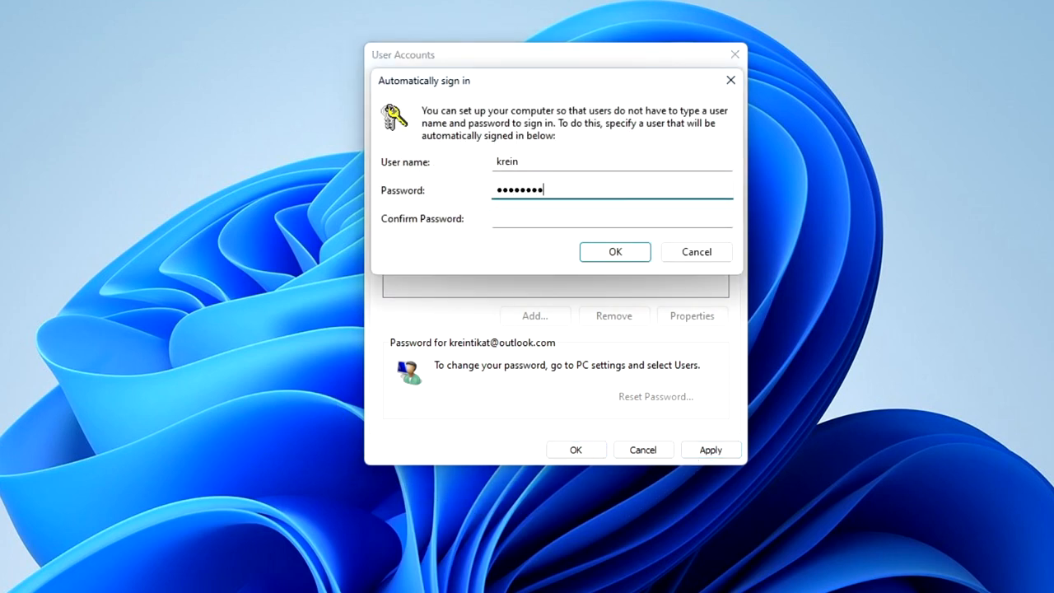
type("••")
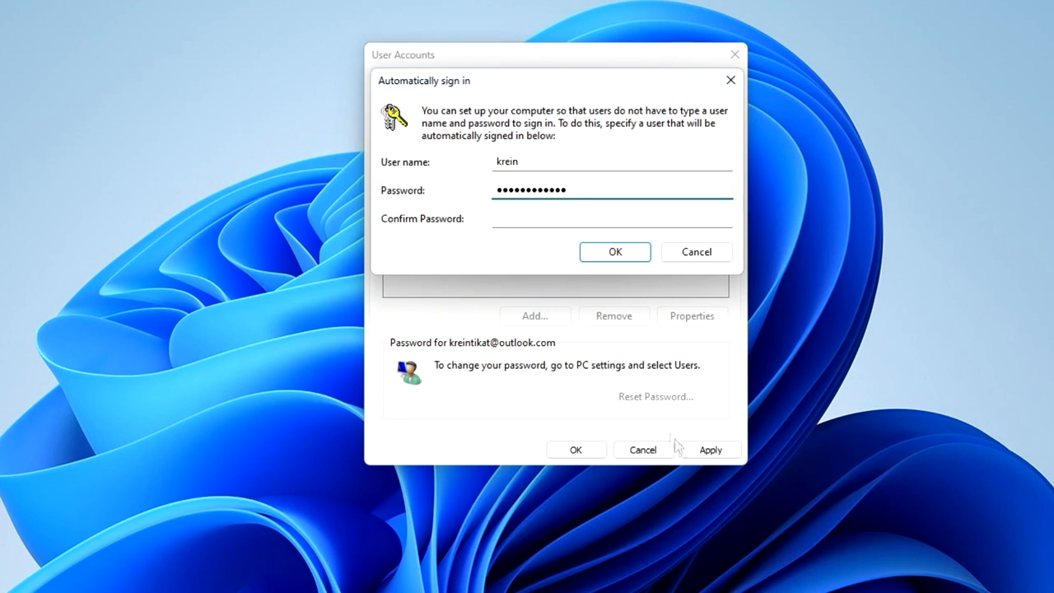
left_click(611, 218)
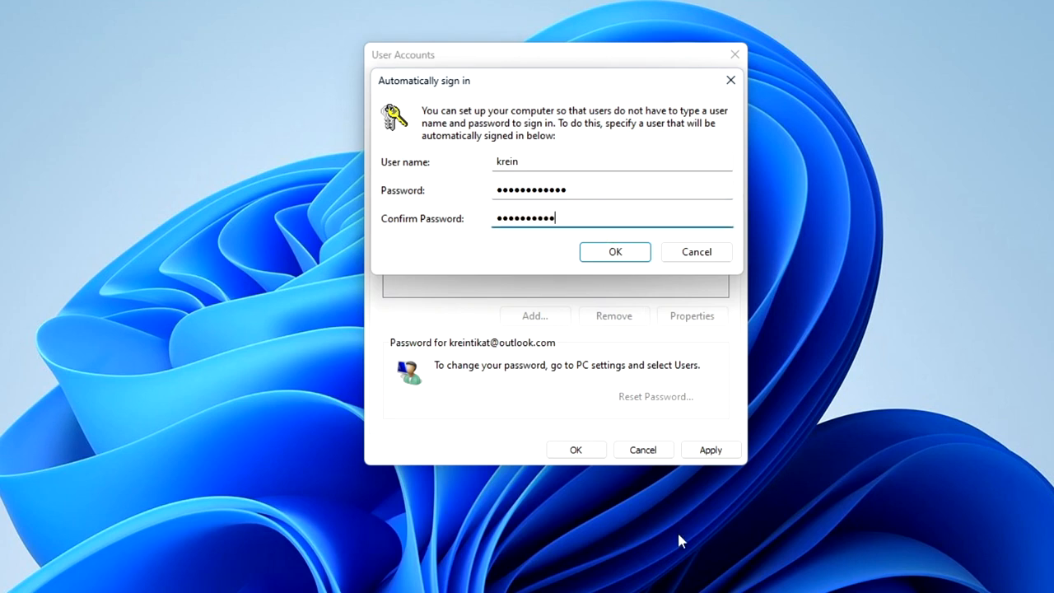
type("•")
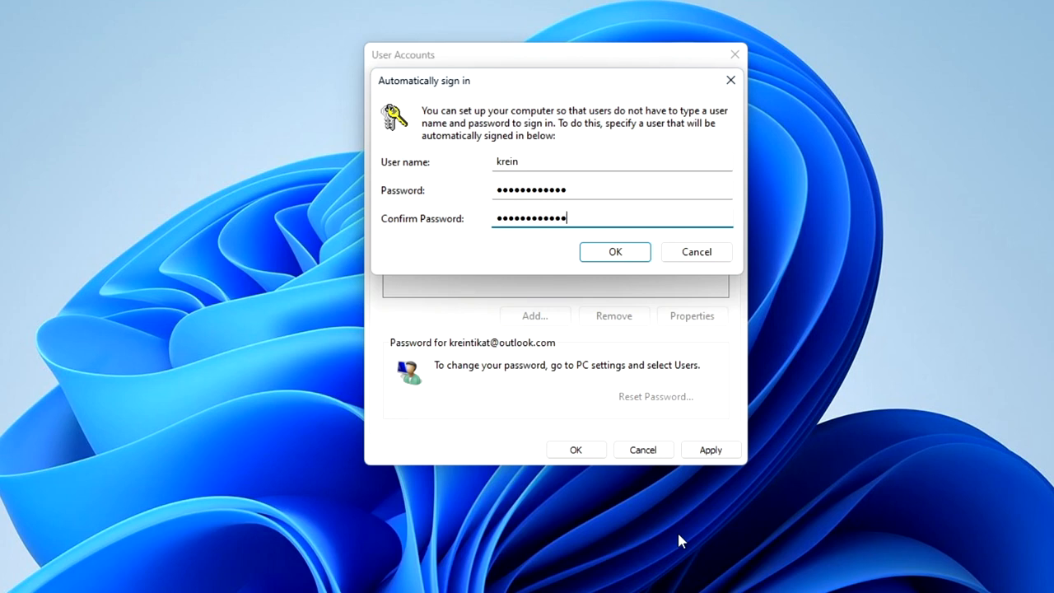
left_click(614, 251)
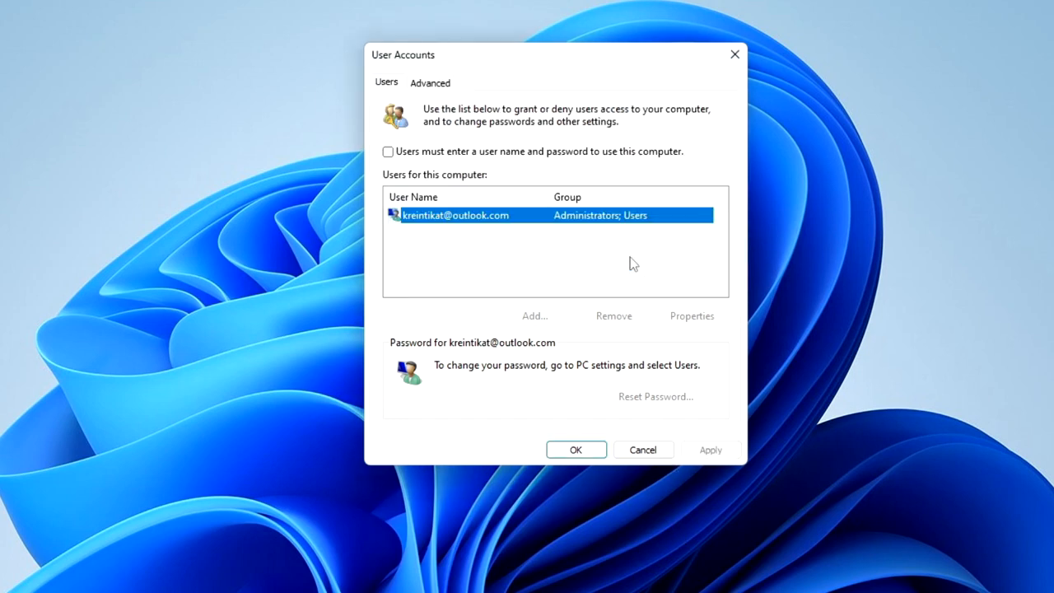
Close User Accounts and show the Shut down or sign out options from the Start button menu
left_click(576, 449)
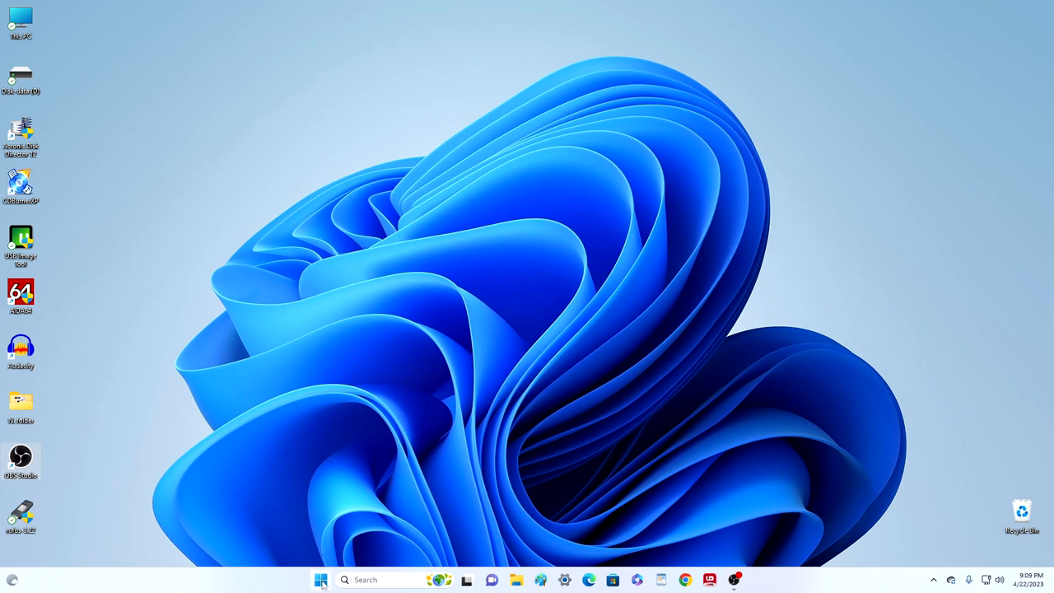
right_click(319, 580)
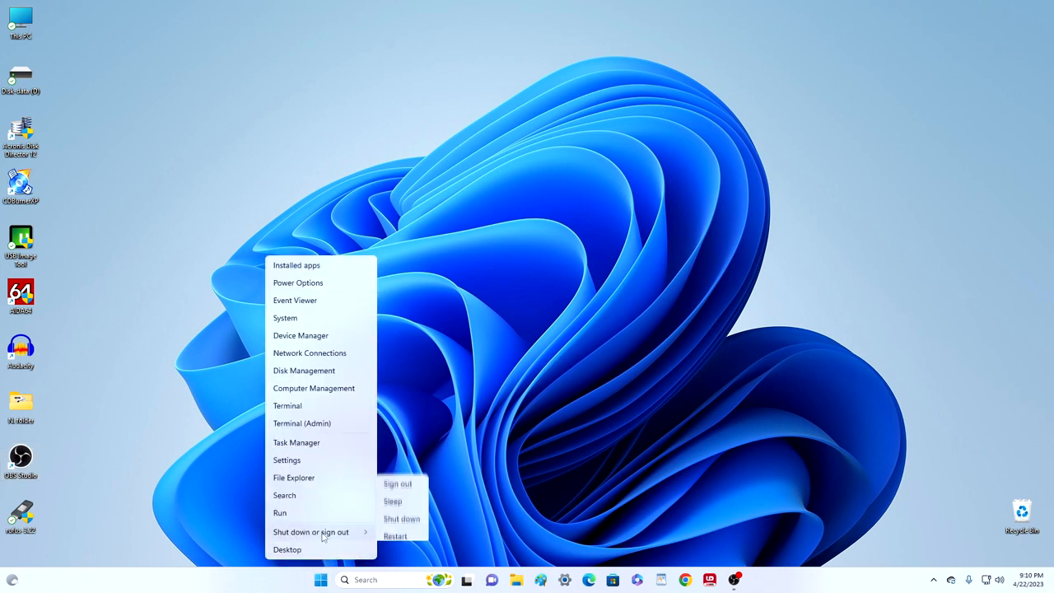
left_click(399, 484)
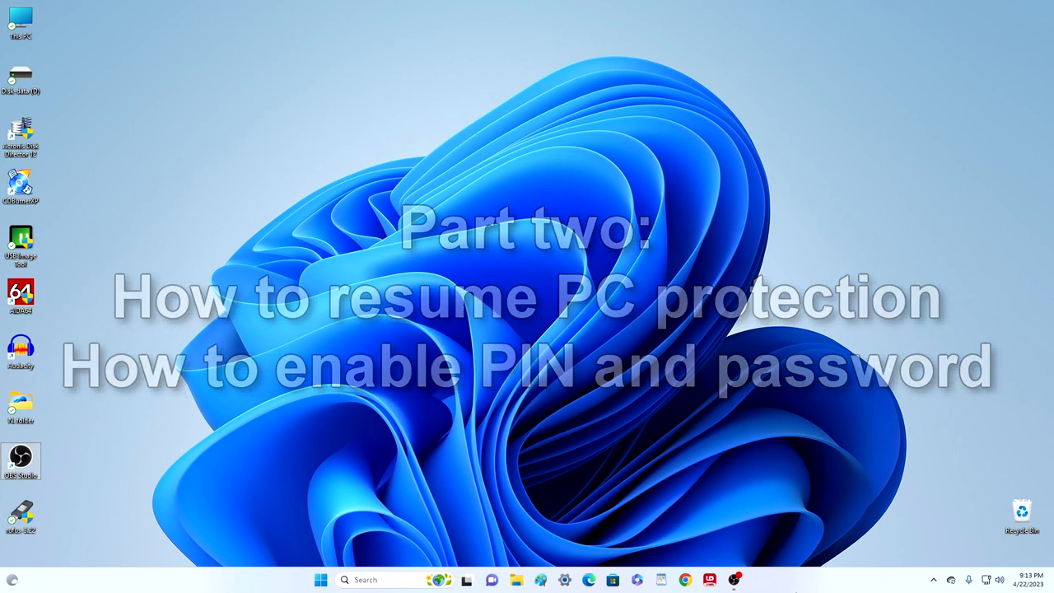
Run netplwiz again and re-check 'Users must enter a user name and password', confirming with OK
key("Win+r")
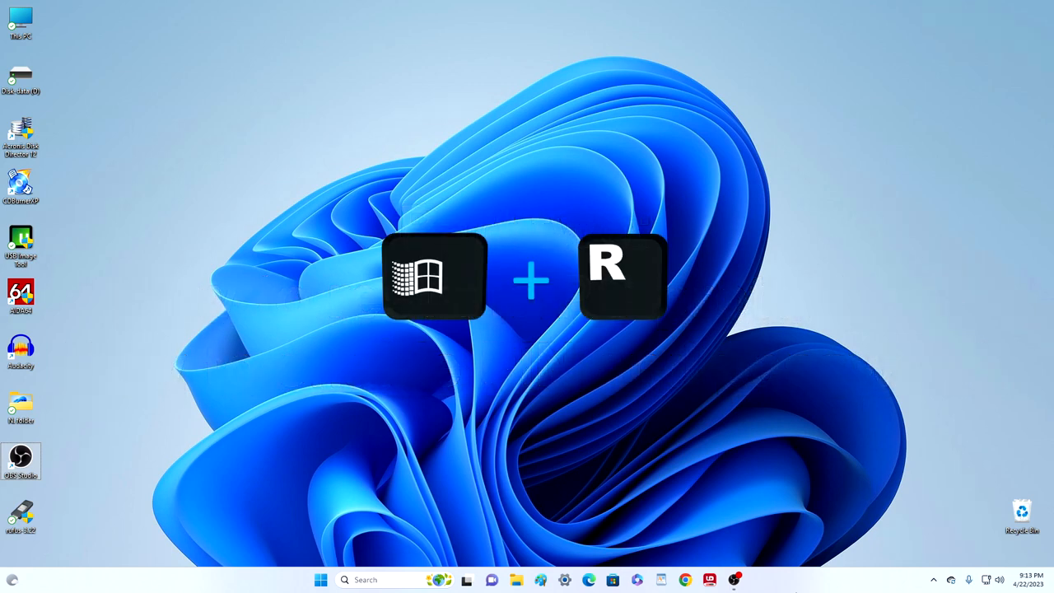
key("Win+r")
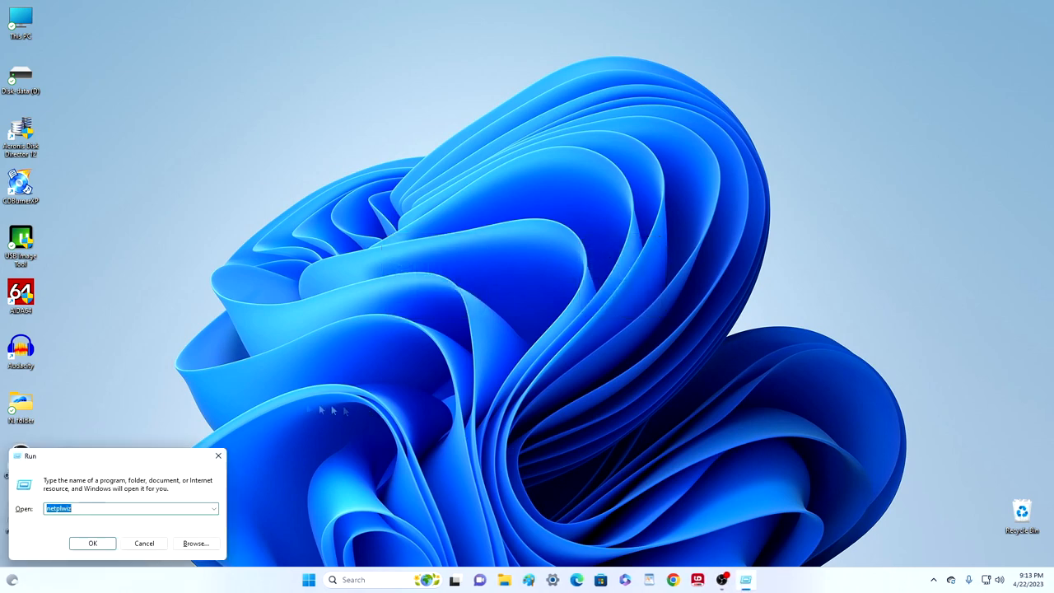
left_click_drag(29, 455, 403, 293)
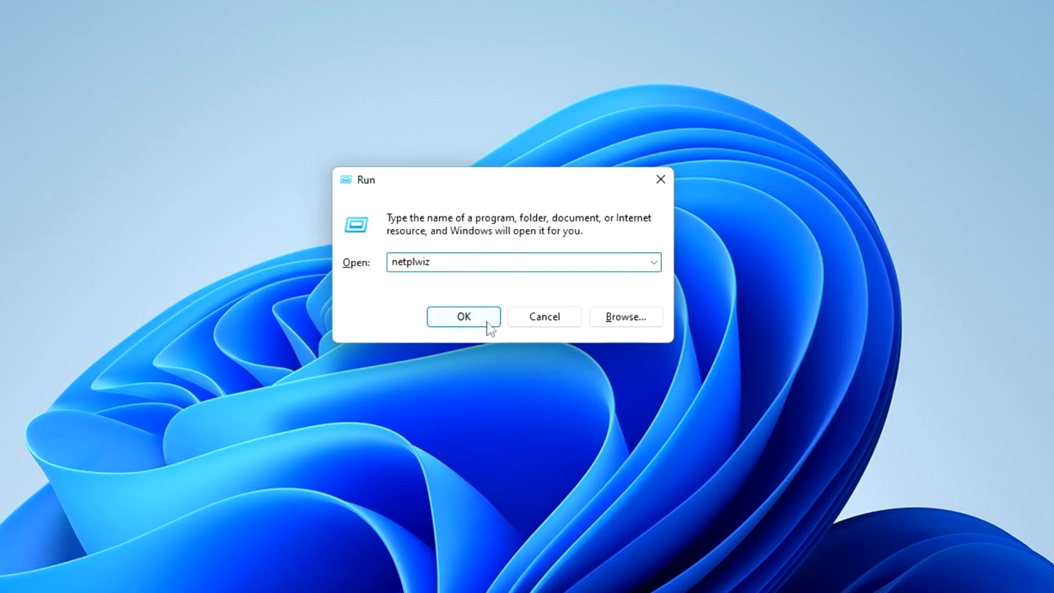
left_click(463, 316)
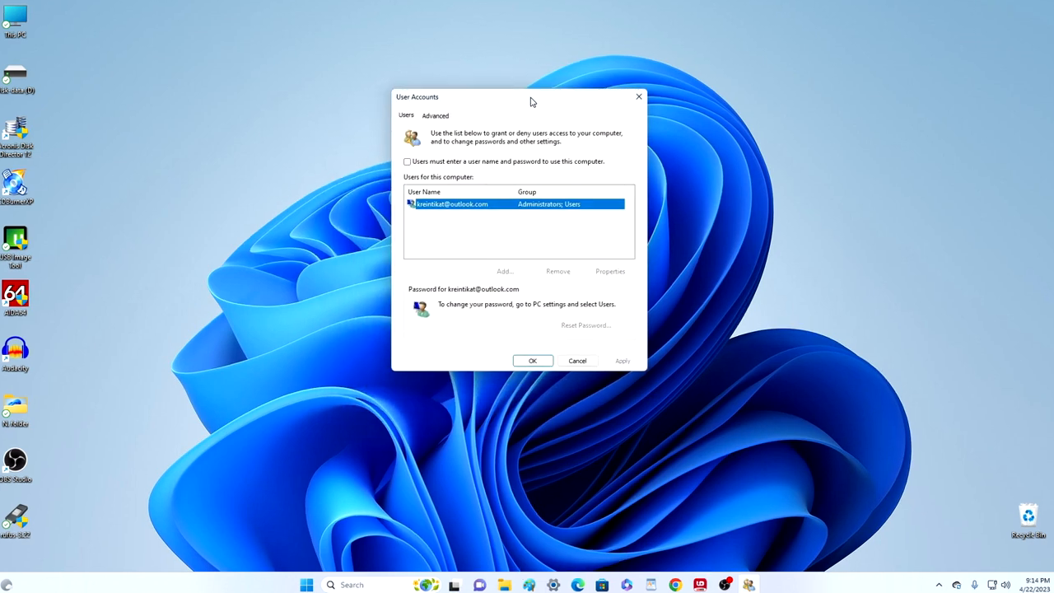
left_click(407, 161)
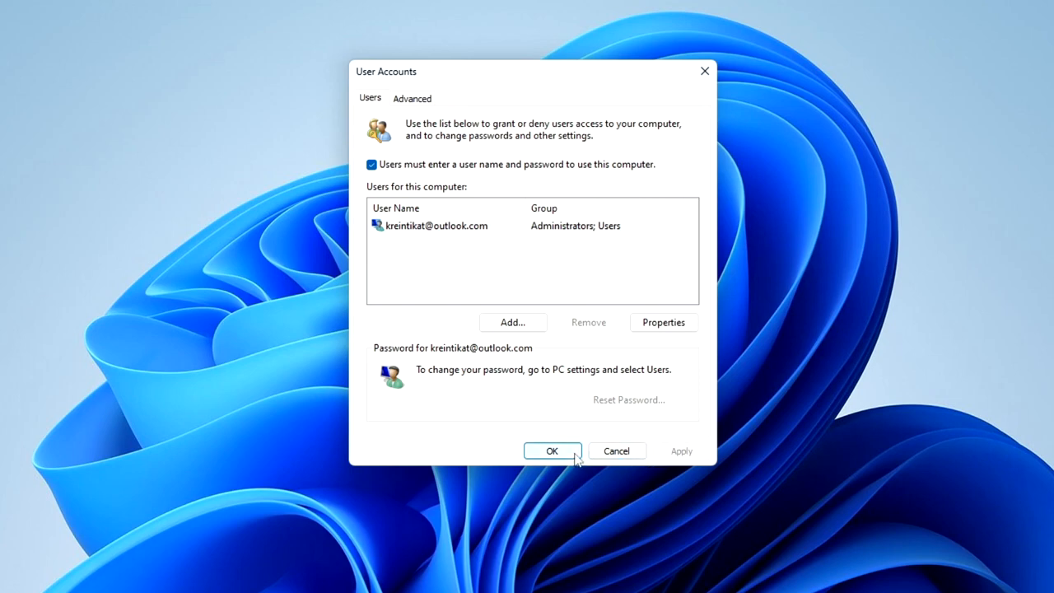
left_click(552, 451)
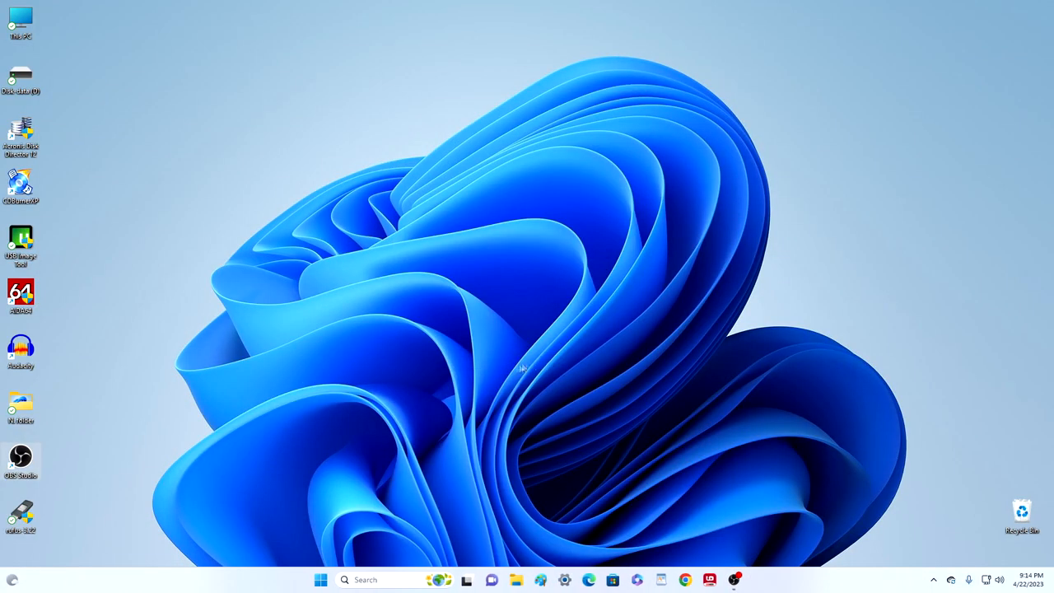
Return to Settings > Accounts > Sign-in options with the PIN (Windows Hello) section expanded
left_click(319, 579)
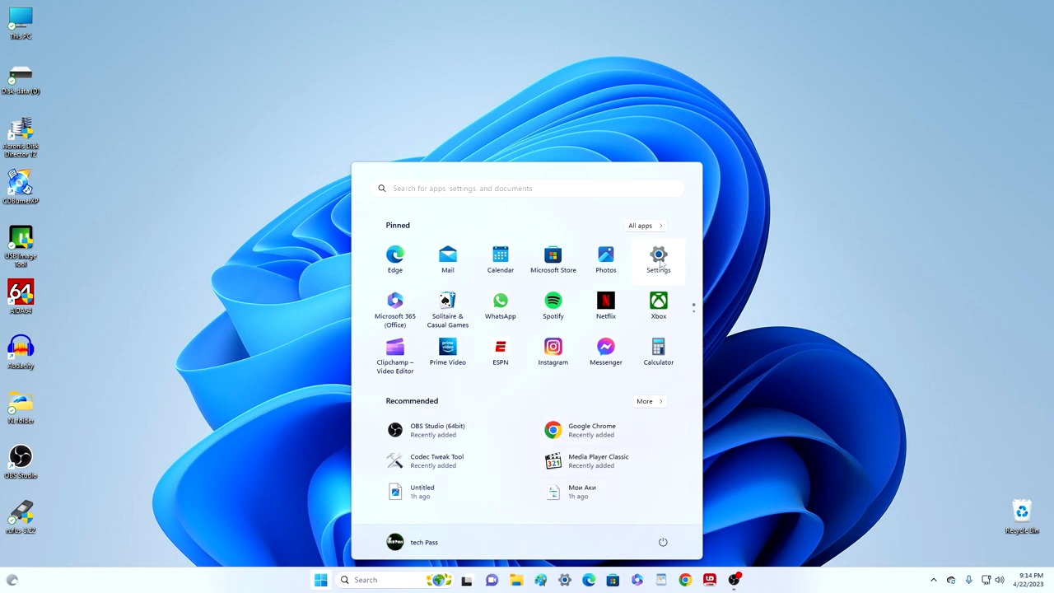
left_click(659, 257)
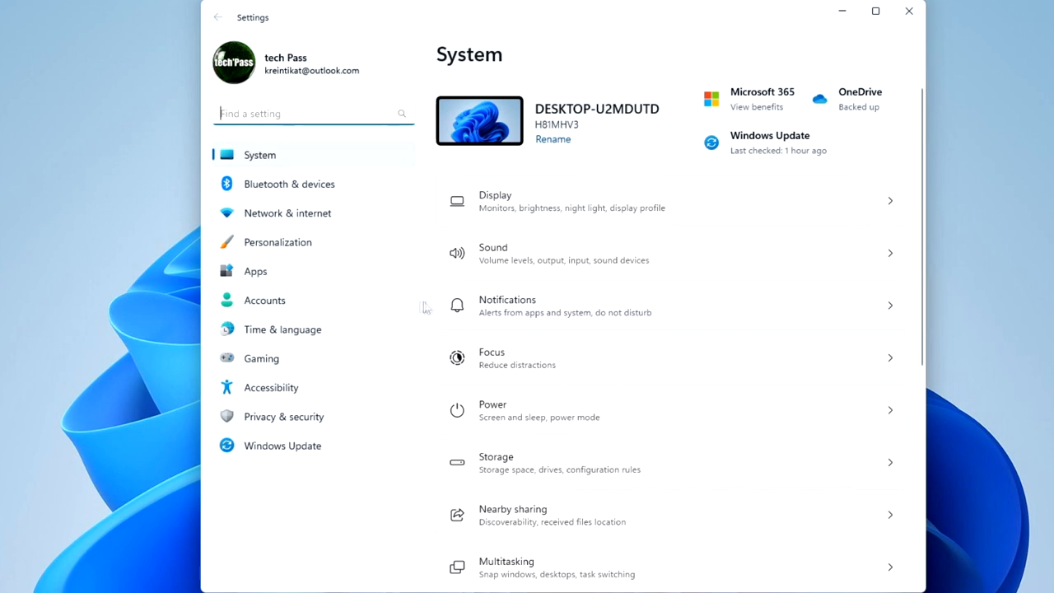
left_click(263, 299)
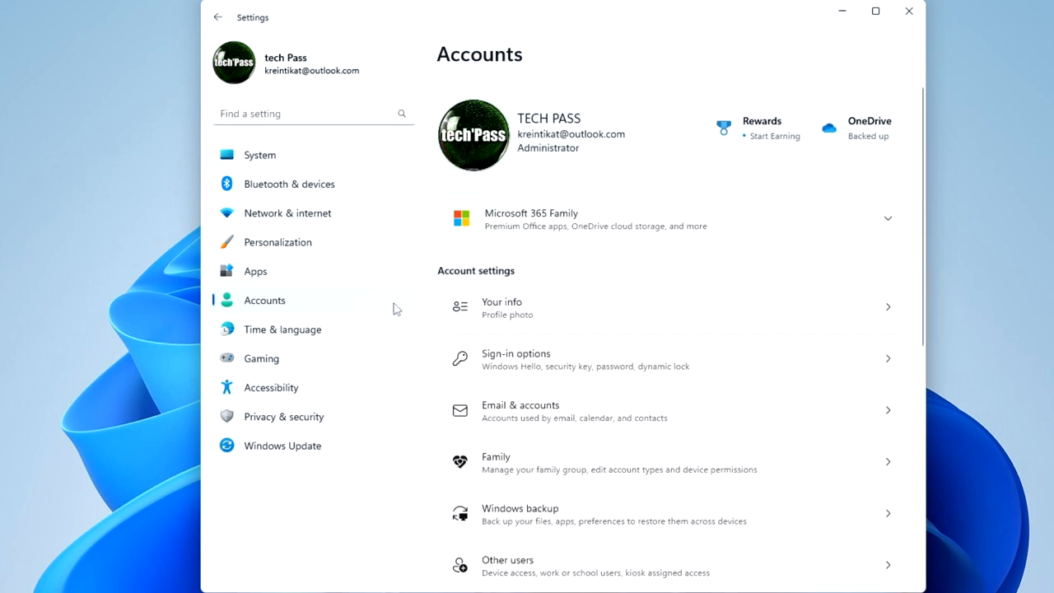
mouse_move(764, 366)
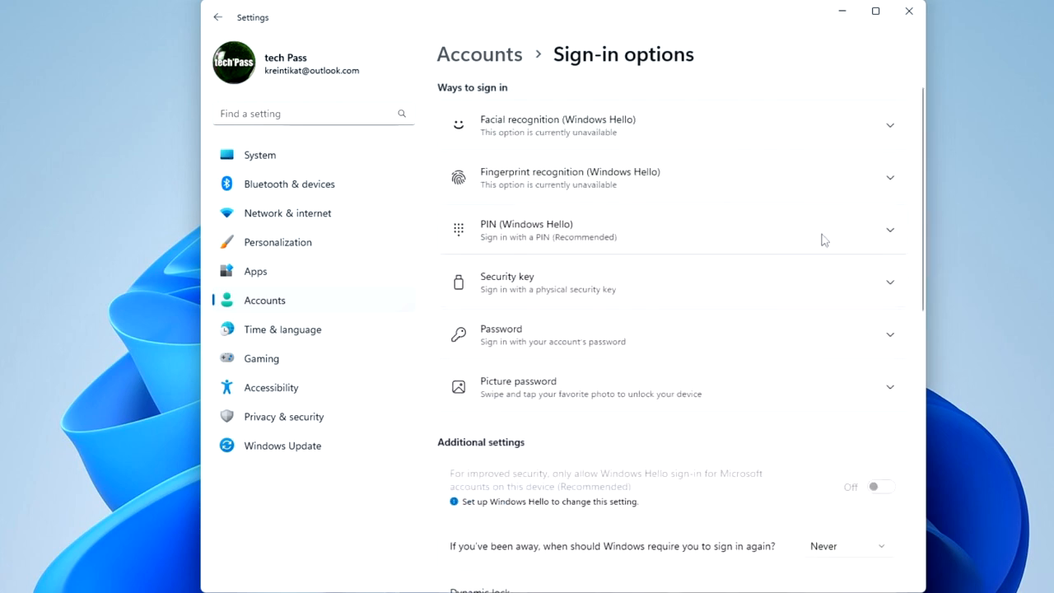
left_click(672, 230)
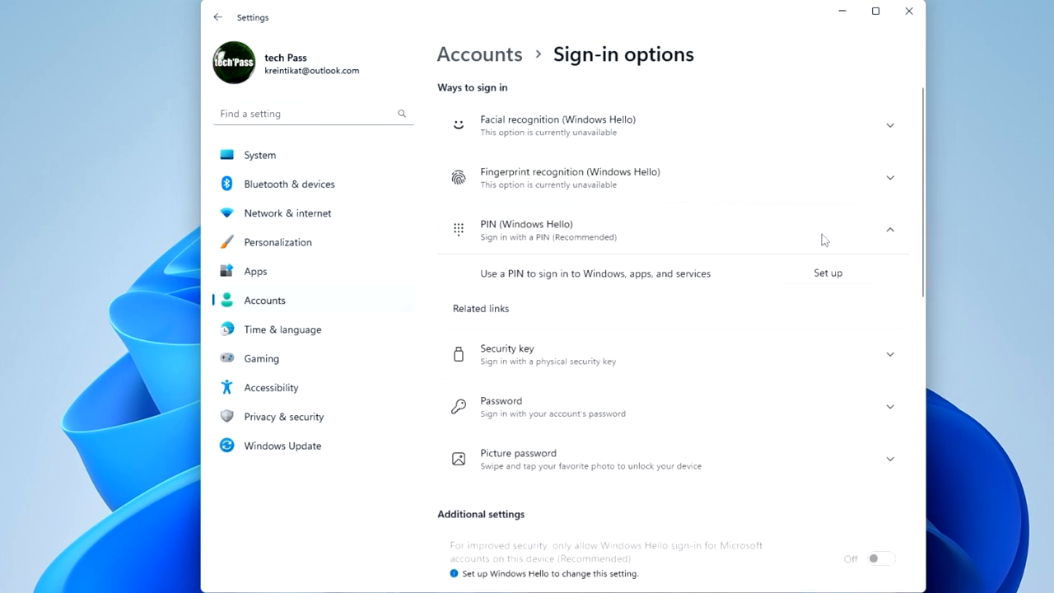
mouse_move(821, 280)
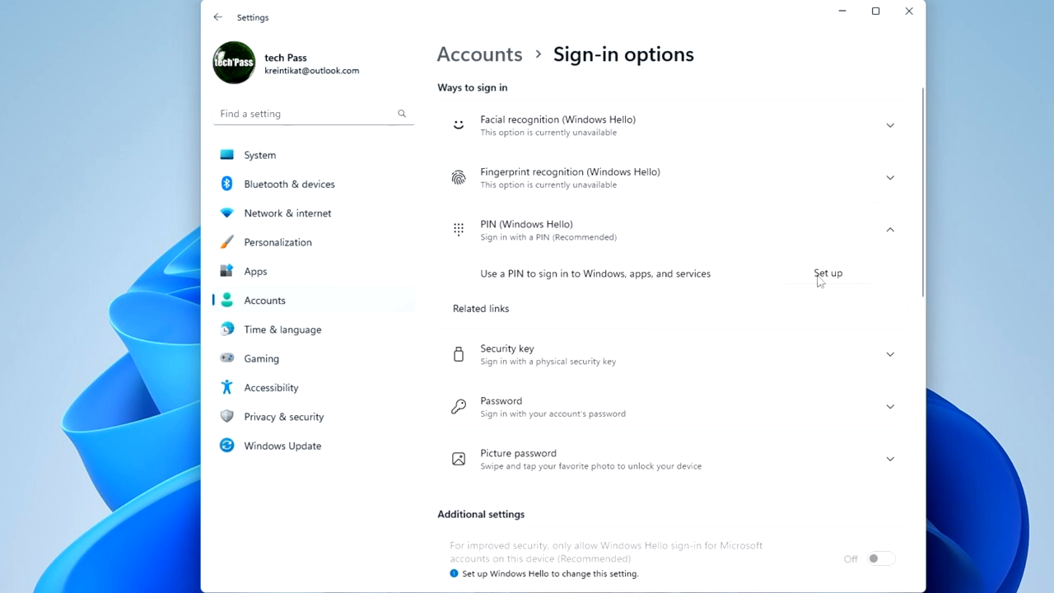
Set up a new Windows Hello PIN after verifying the account password, entering and confirming the PIN
left_click(828, 274)
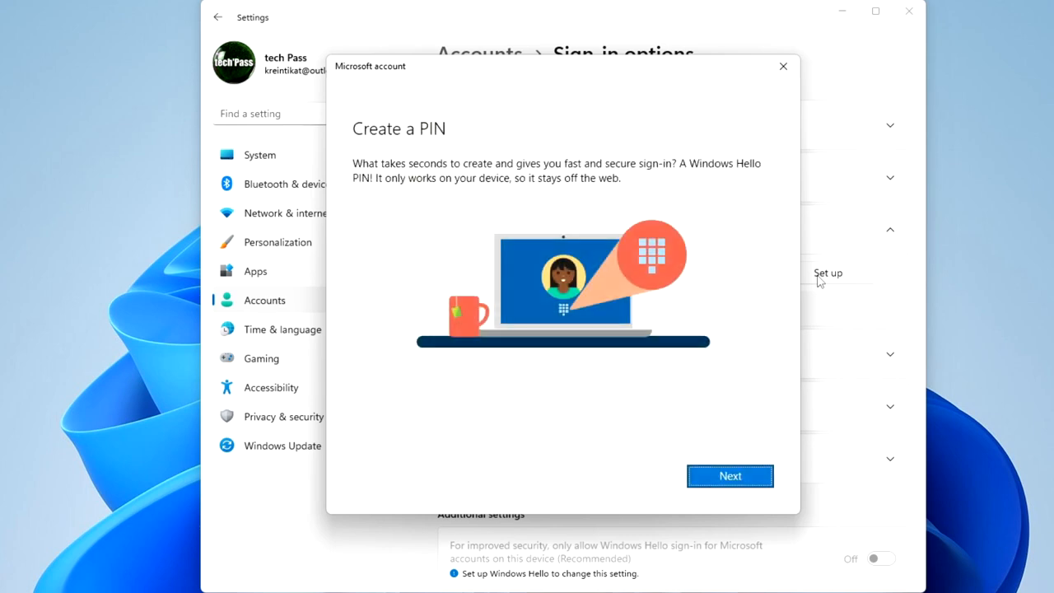
left_click(729, 476)
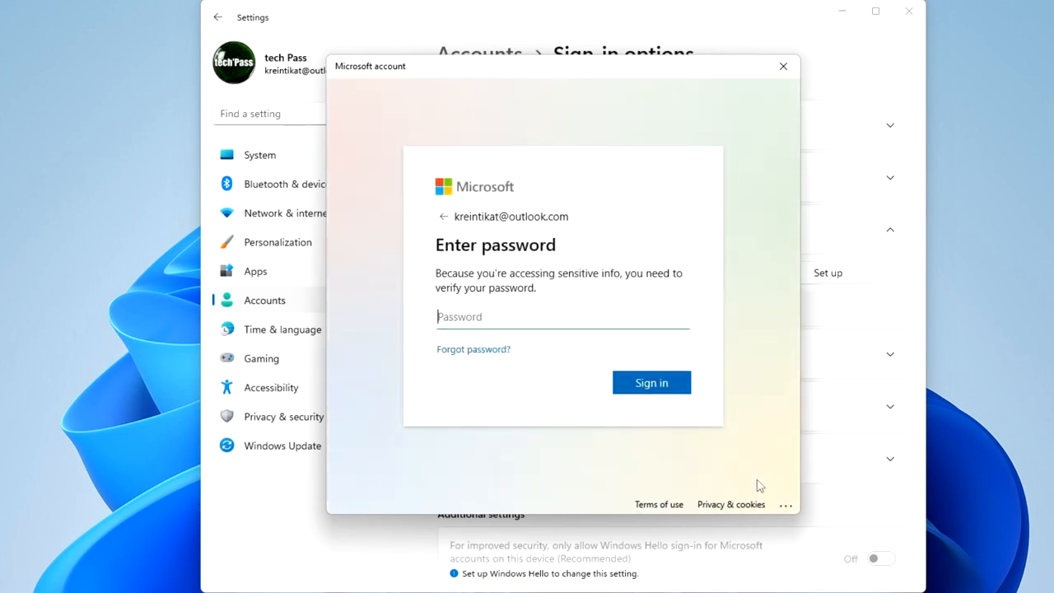
type("••••••")
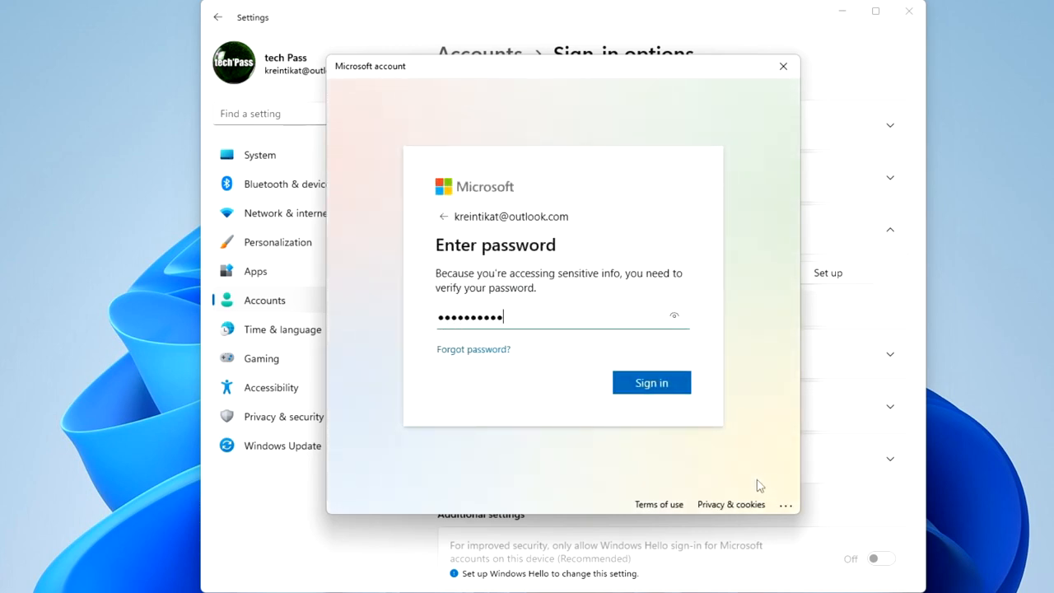
type("•")
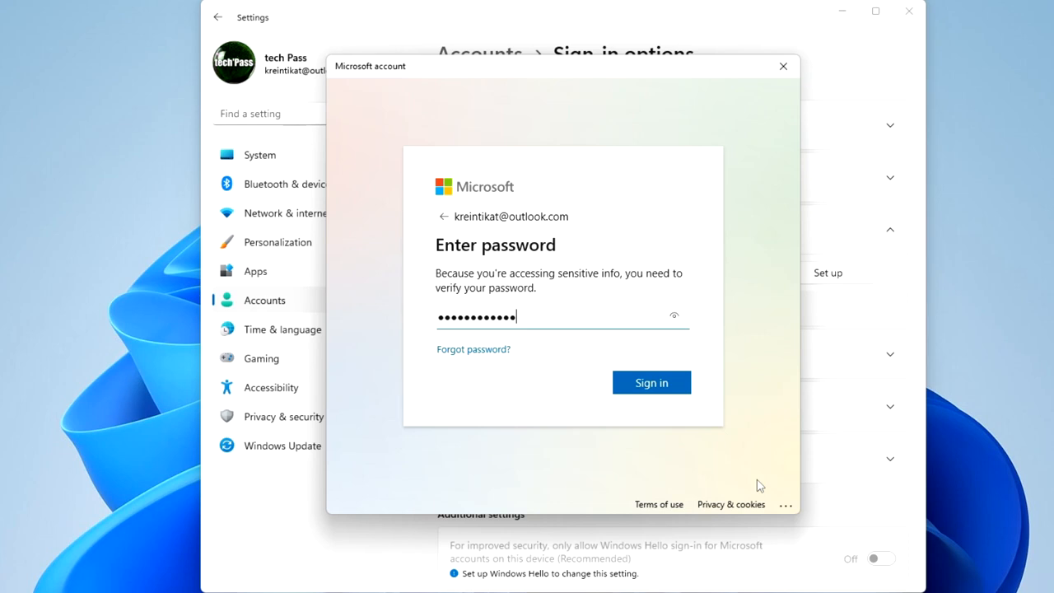
left_click(652, 382)
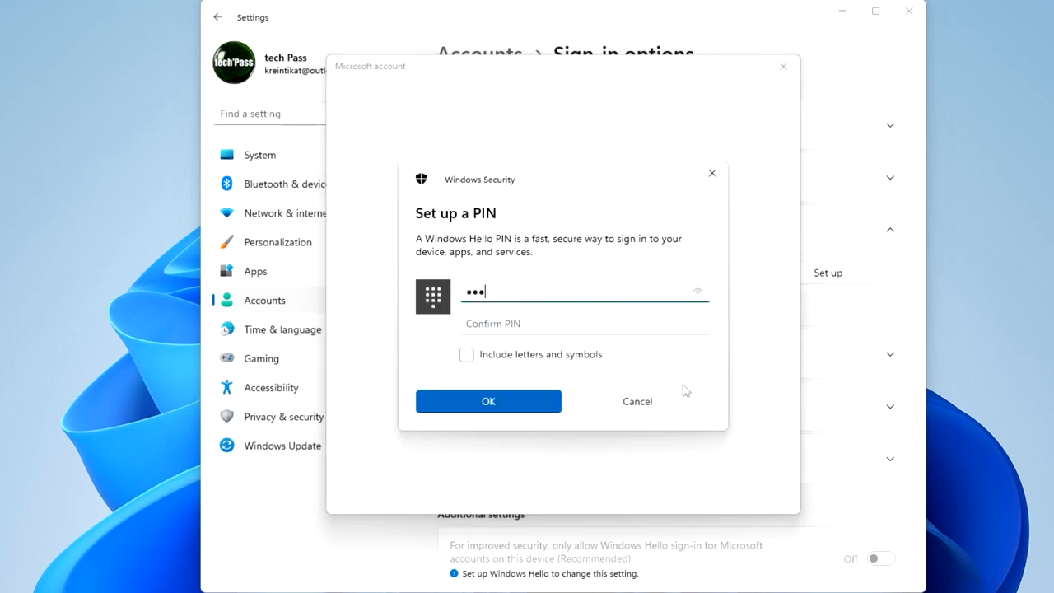
type("5")
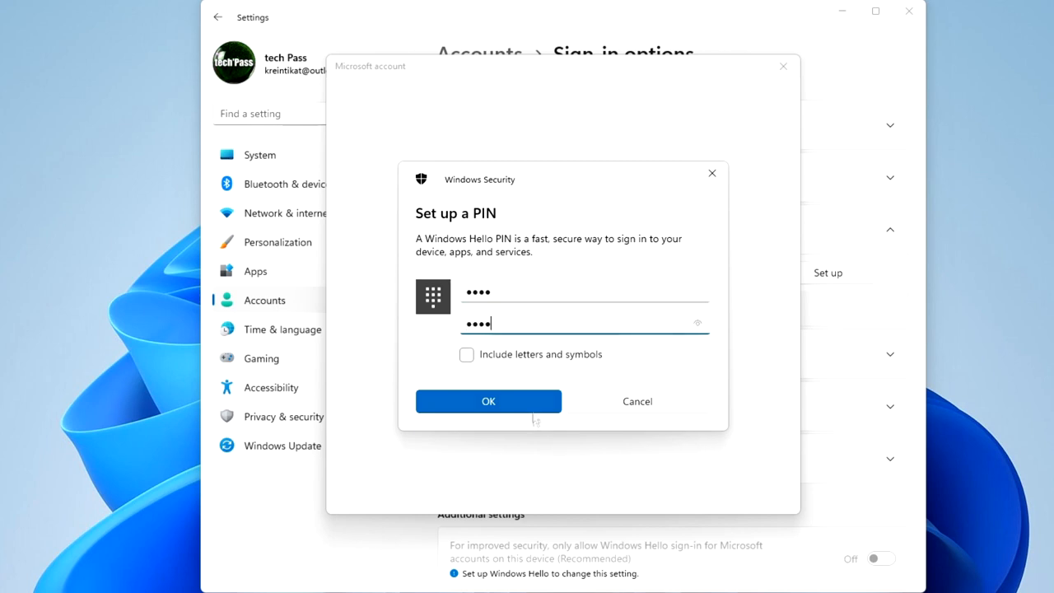
left_click(487, 402)
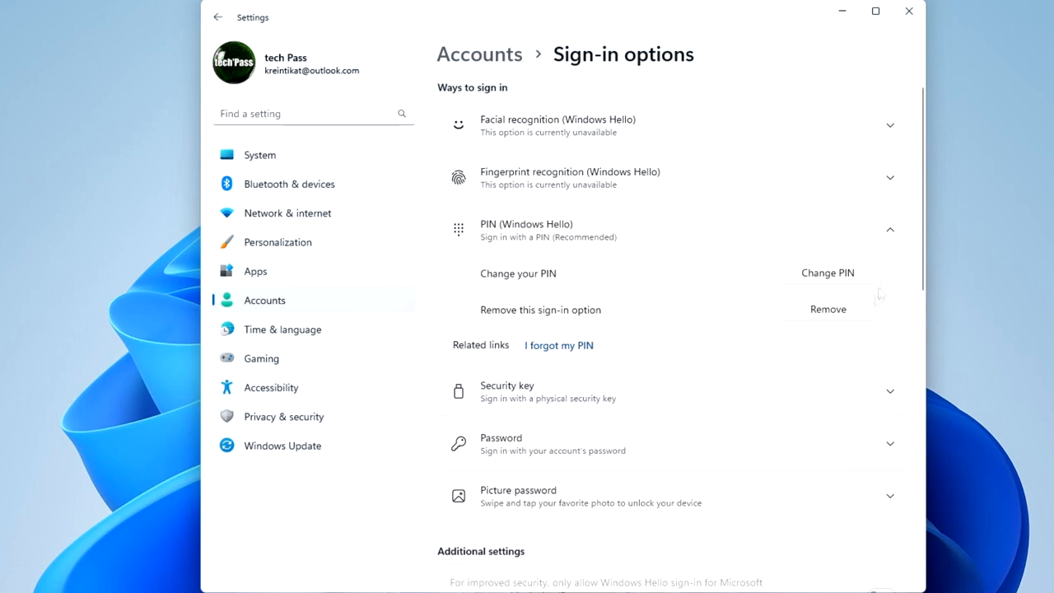
mouse_move(909, 11)
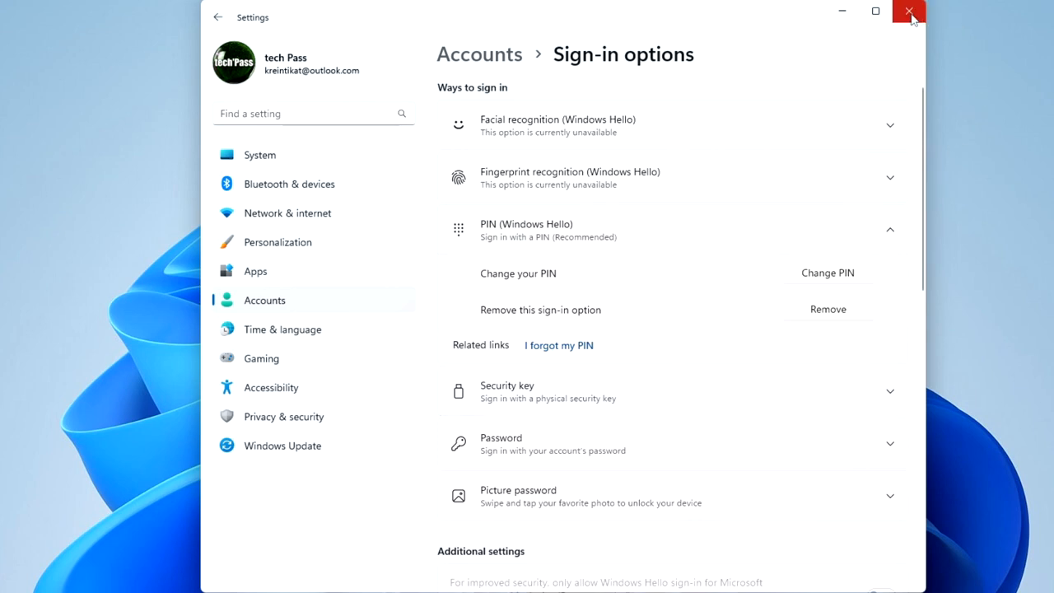
Close Settings, then change options from the Start button's quick system menu on the desktop
left_click(909, 11)
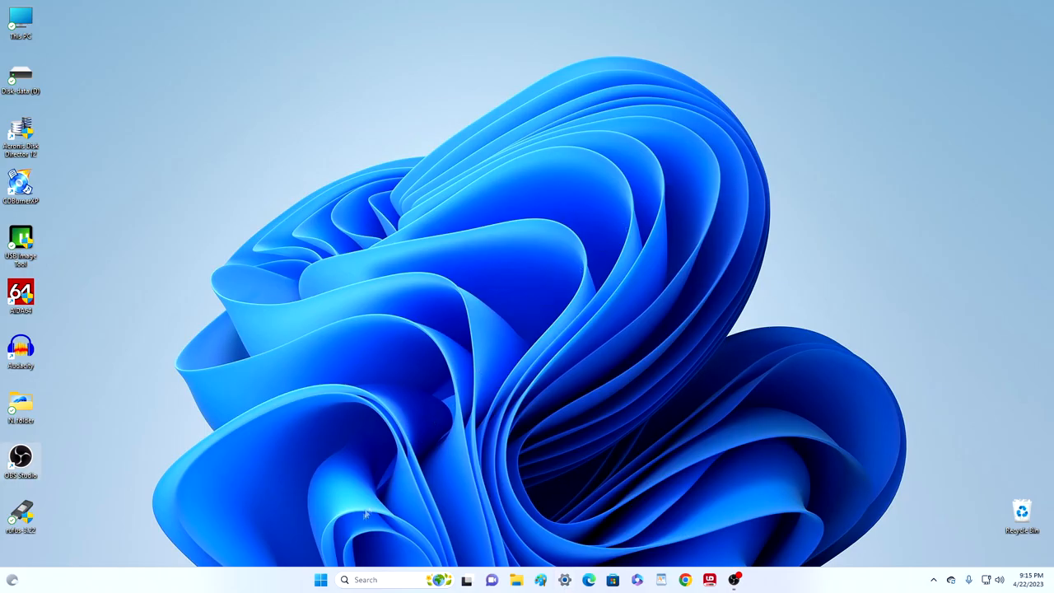
right_click(320, 580)
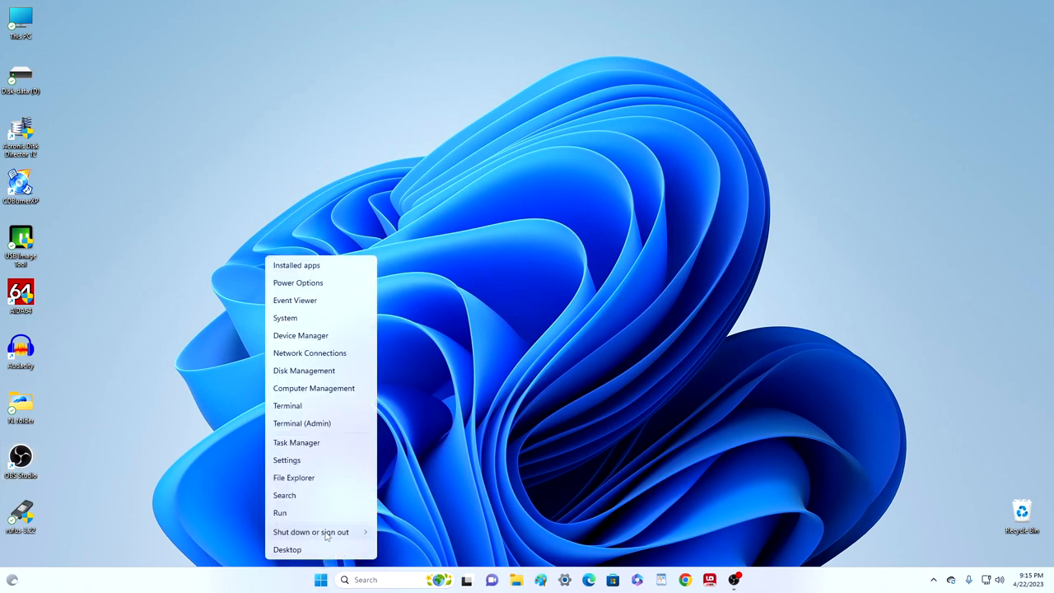
left_click(311, 530)
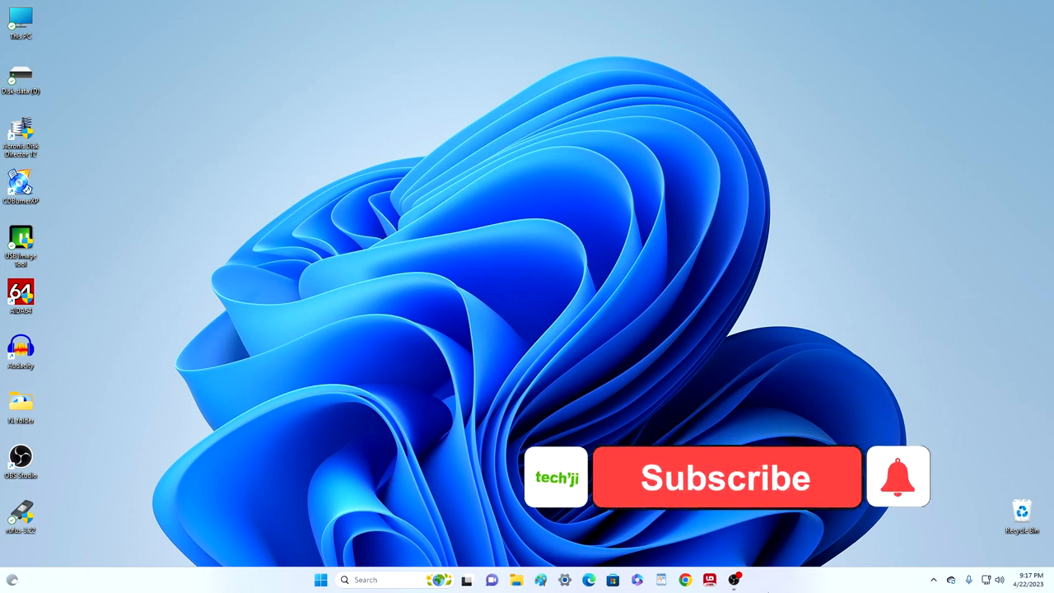
left_click(724, 478)
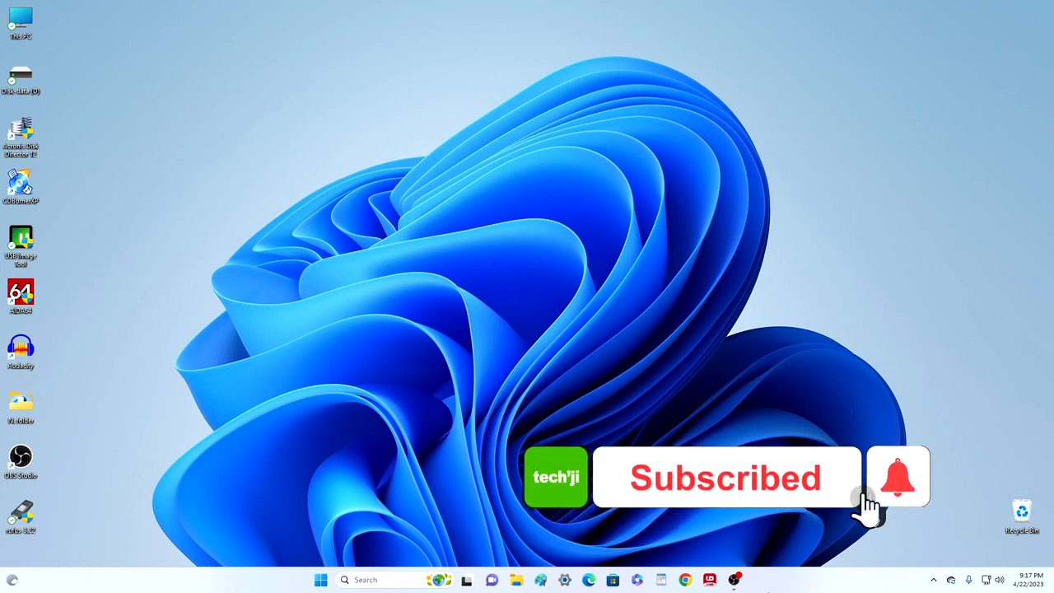
left_click(899, 478)
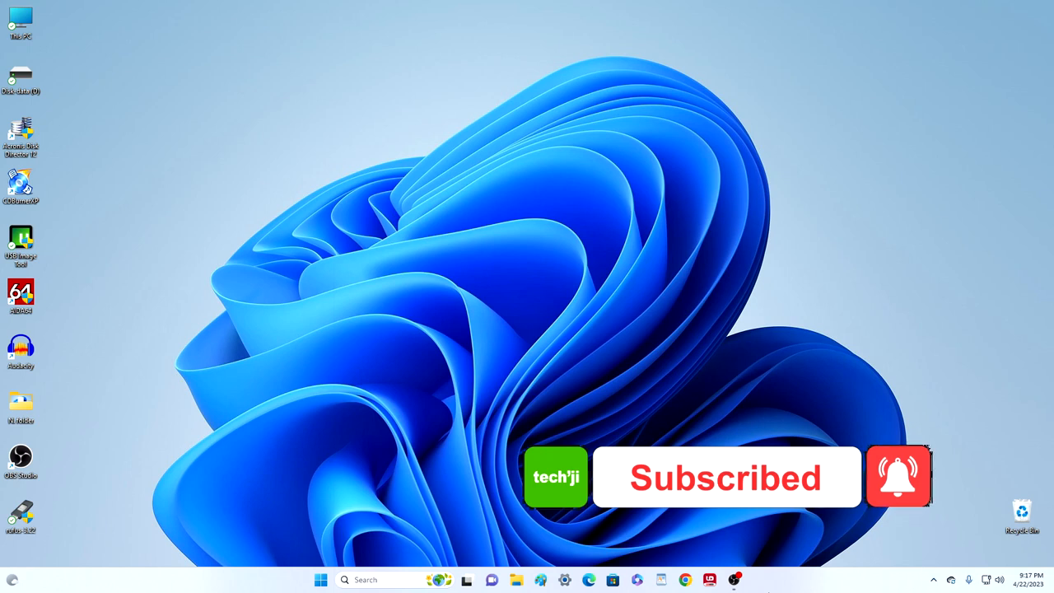